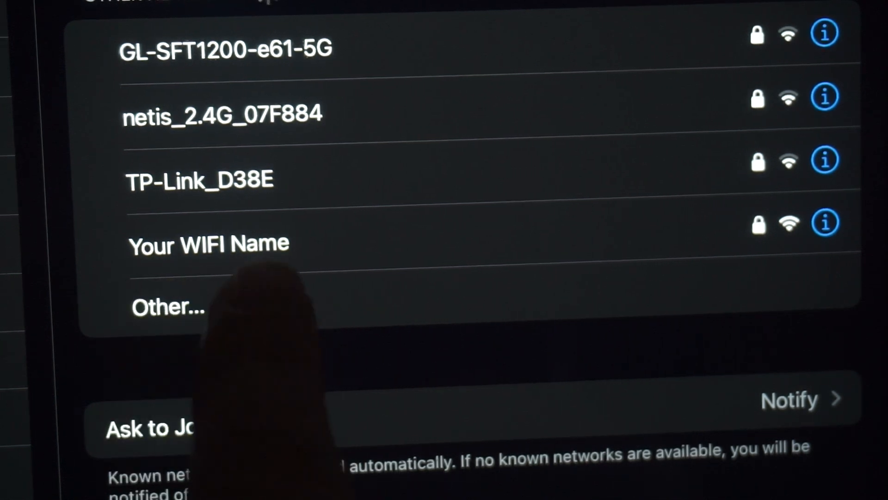
Step: Select 'Your WIFI Name' in the Wi-Fi list and join it with its password
{"action": "left_click", "coordinate": [208, 242]}
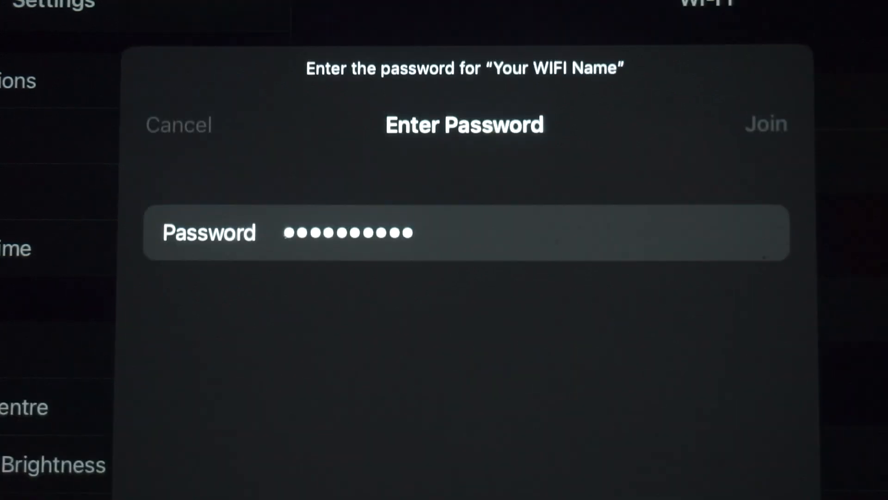
{"action": "left_click", "coordinate": [765, 124]}
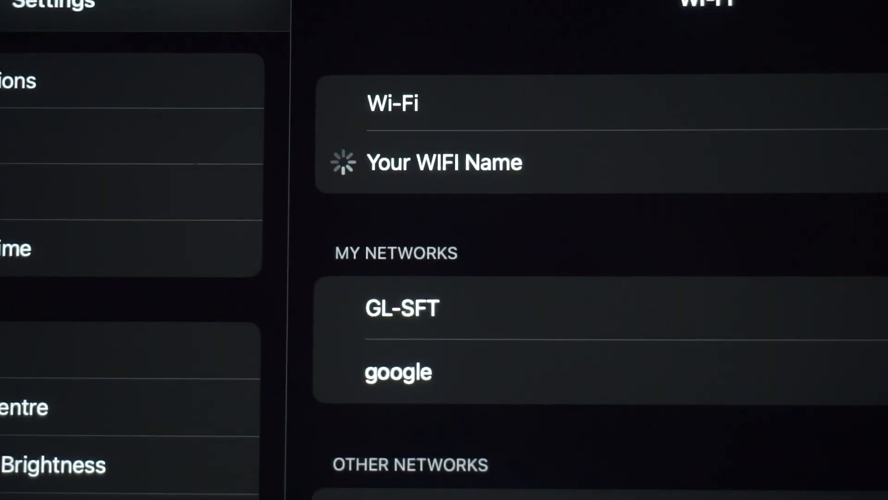
{"action": "left_click", "coordinate": [444, 163]}
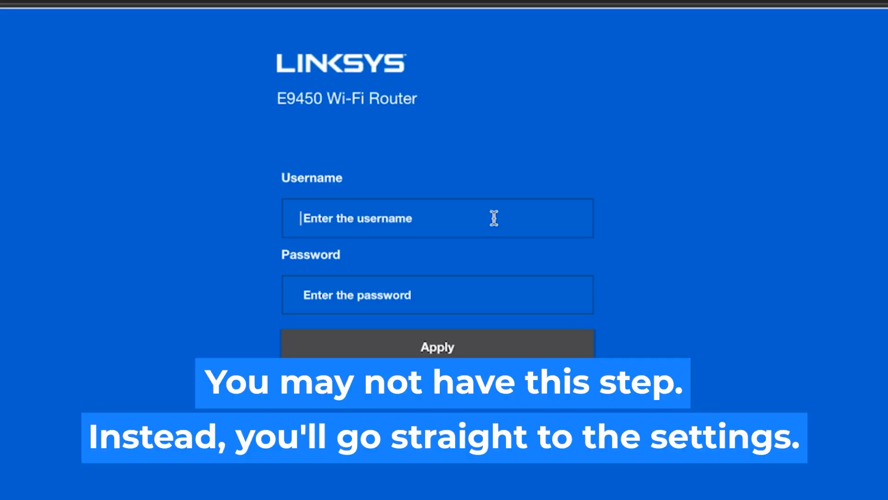
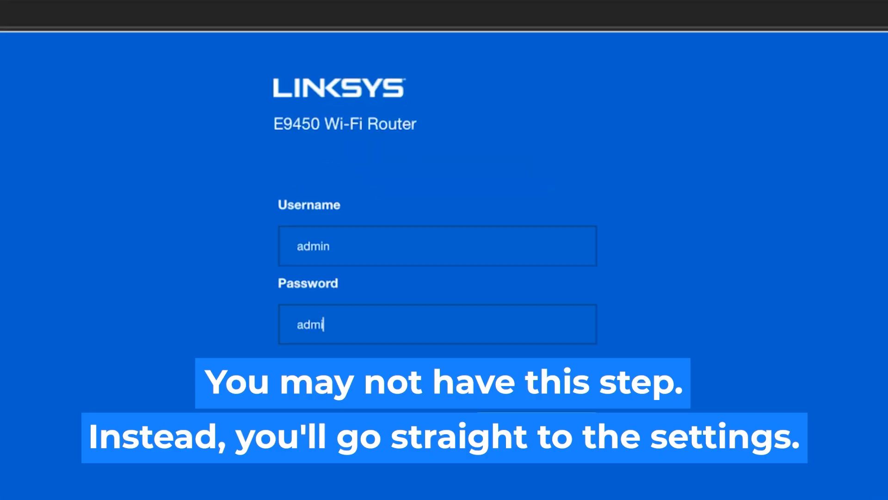
{"action": "type", "text": "n"}
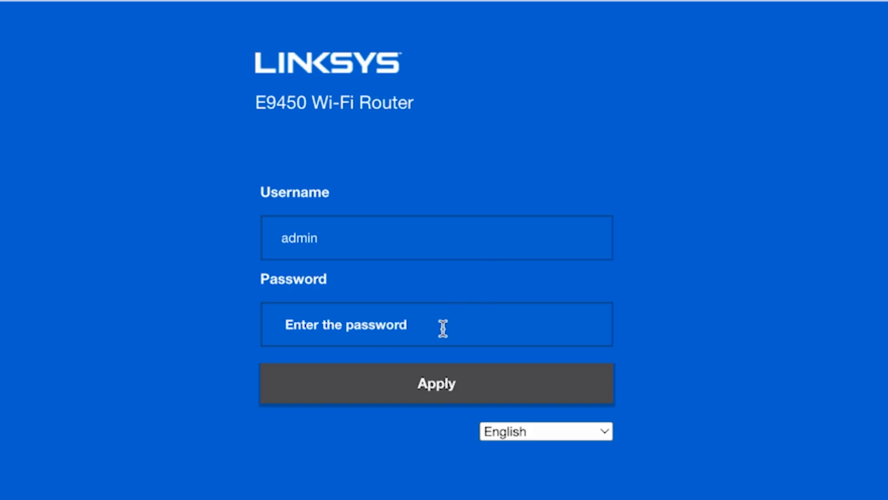
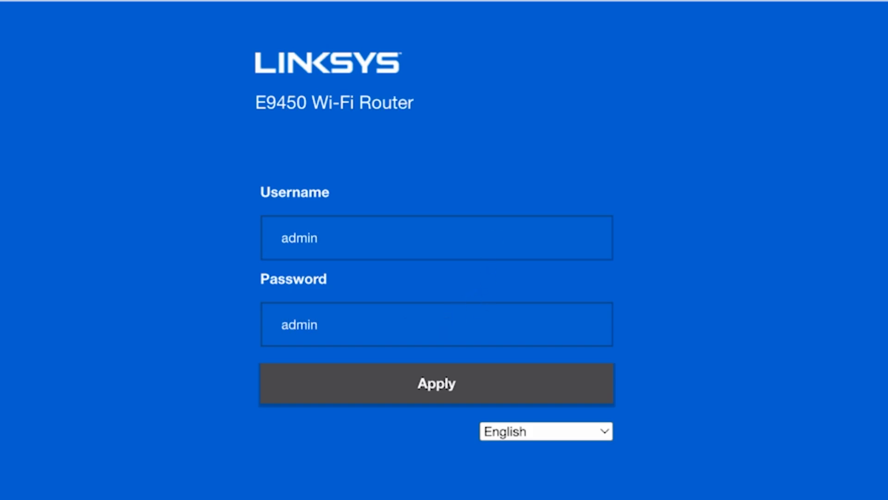
{"action": "left_click", "coordinate": [436, 383]}
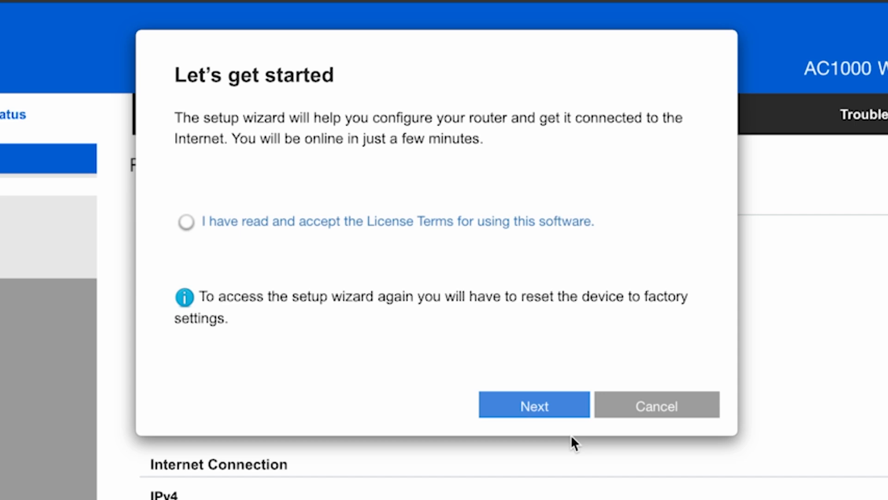
{"action": "mouse_move", "coordinate": [193, 232]}
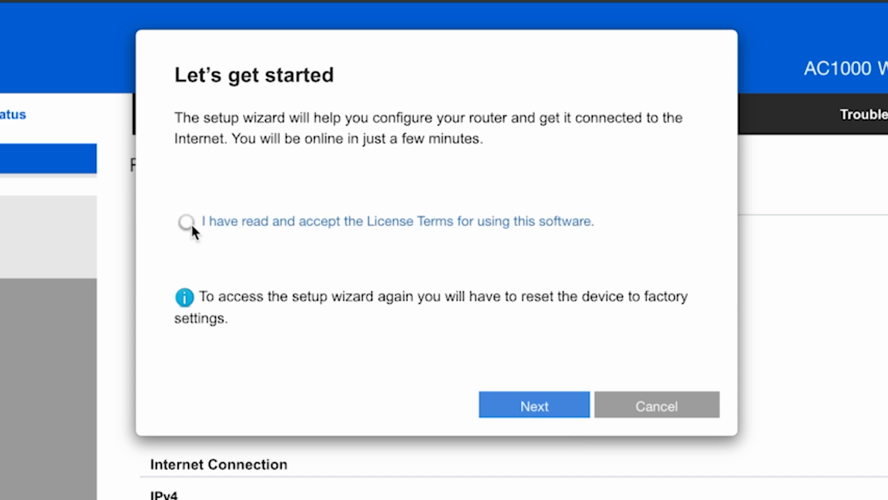
Step: Accept the software license terms and continue to the Wi-Fi settings step
{"action": "left_click", "coordinate": [186, 221]}
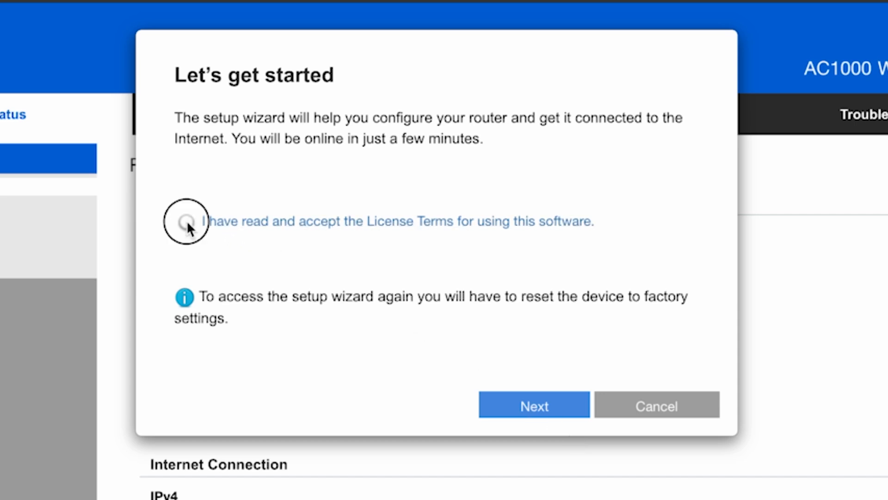
{"action": "left_click", "coordinate": [185, 222]}
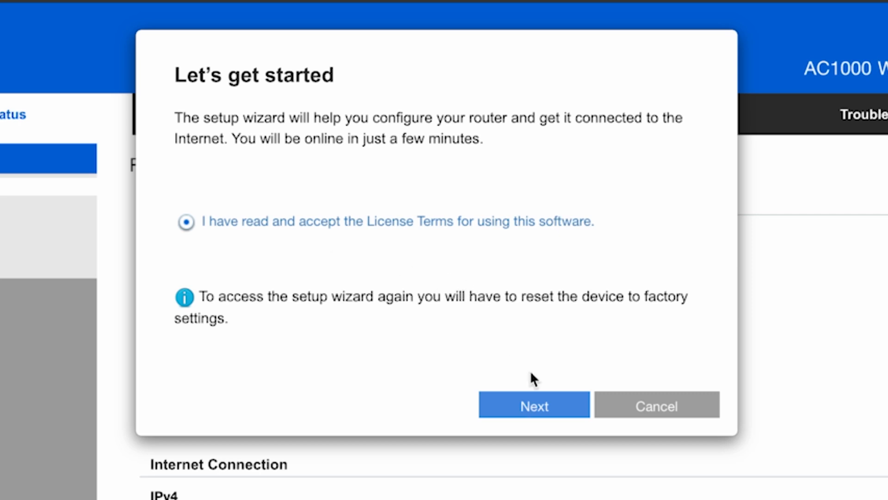
{"action": "left_click", "coordinate": [533, 406]}
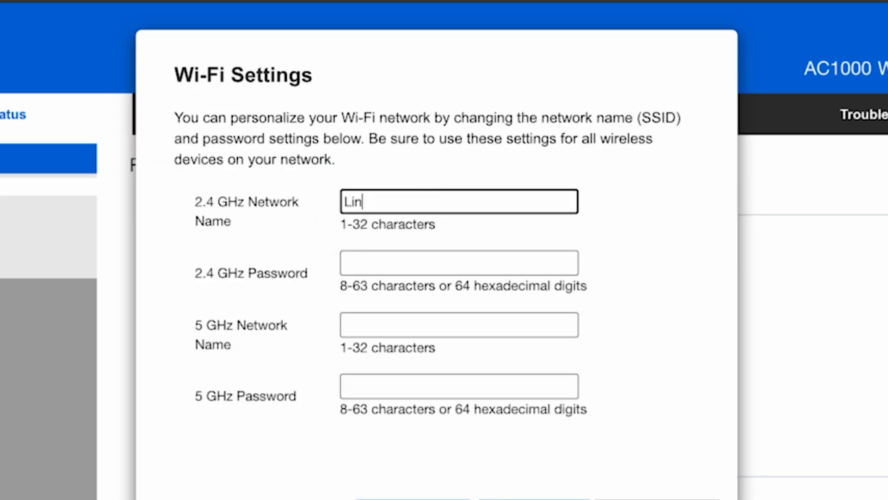
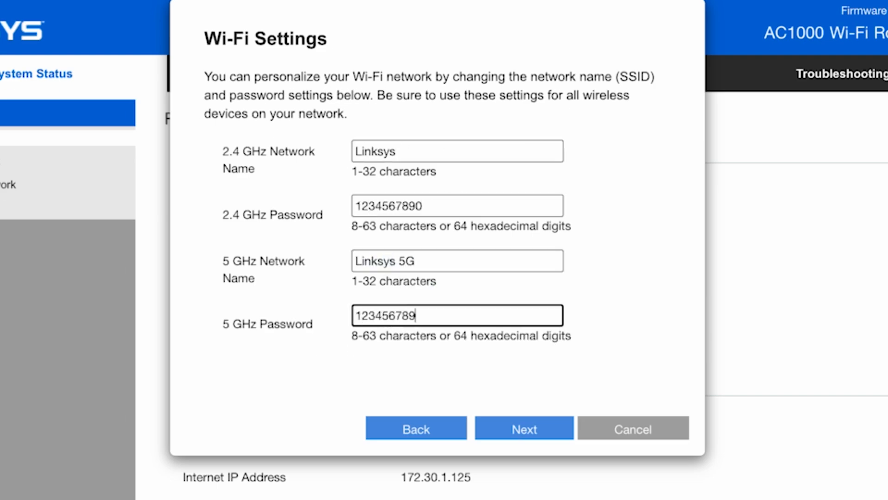
{"action": "left_click", "coordinate": [523, 428]}
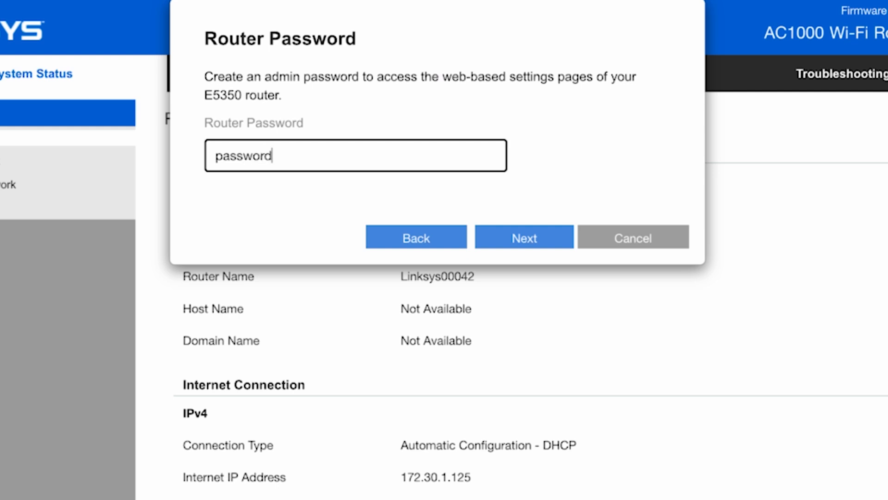
{"action": "left_click", "coordinate": [523, 237]}
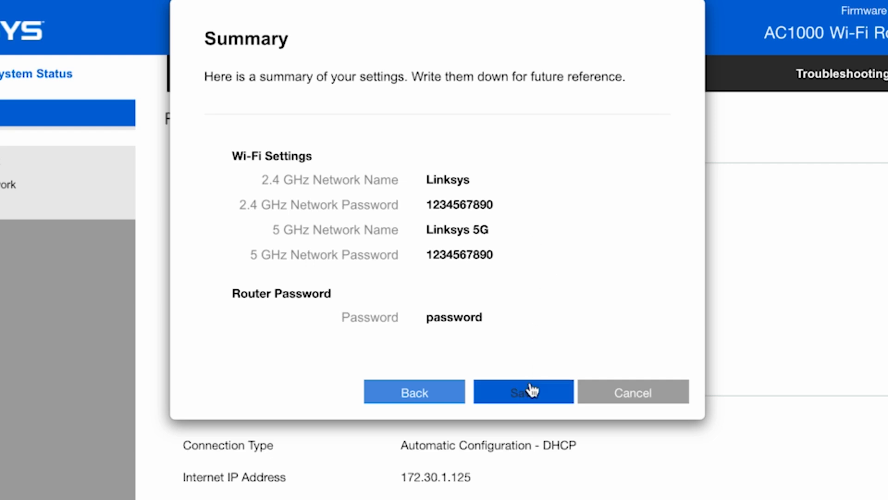
Step: Save the summarized settings and continue once reconnected to the network
{"action": "left_click", "coordinate": [523, 391]}
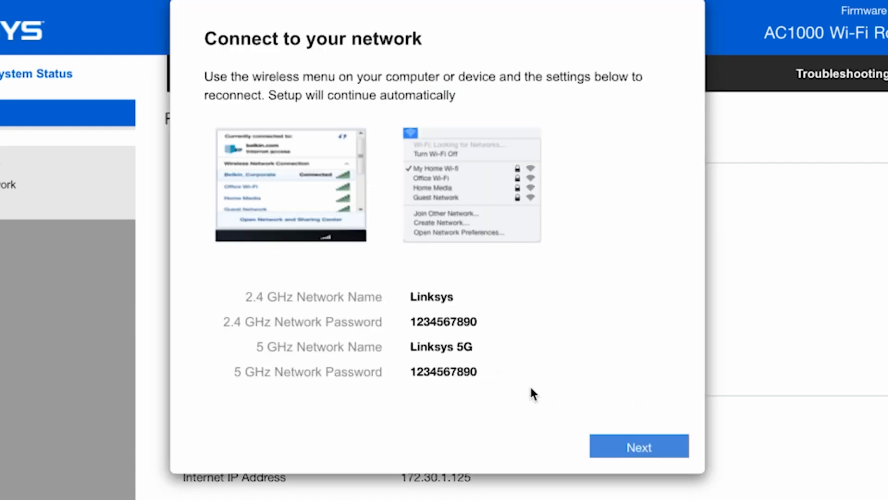
{"action": "left_click", "coordinate": [638, 445]}
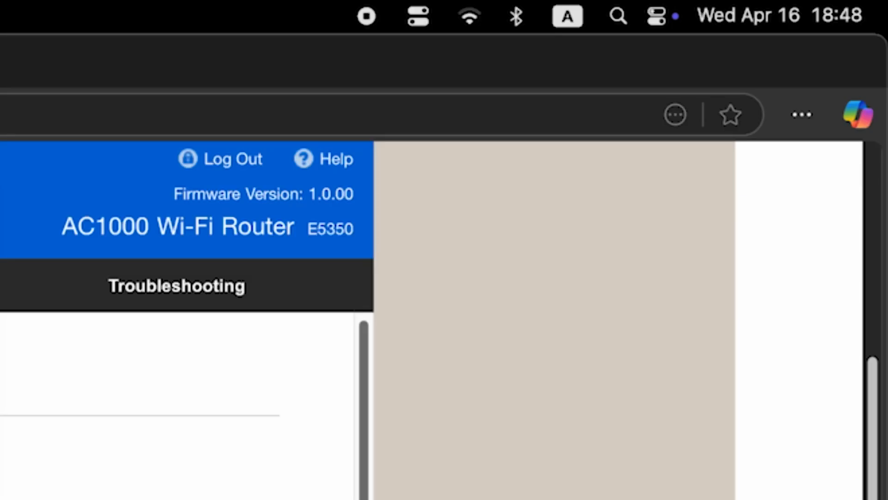
{"action": "left_click", "coordinate": [468, 16]}
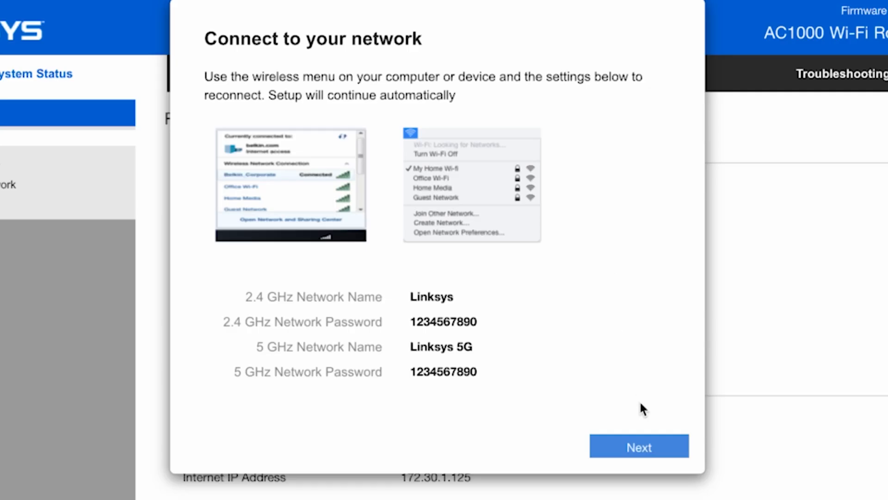
{"action": "left_click", "coordinate": [638, 446]}
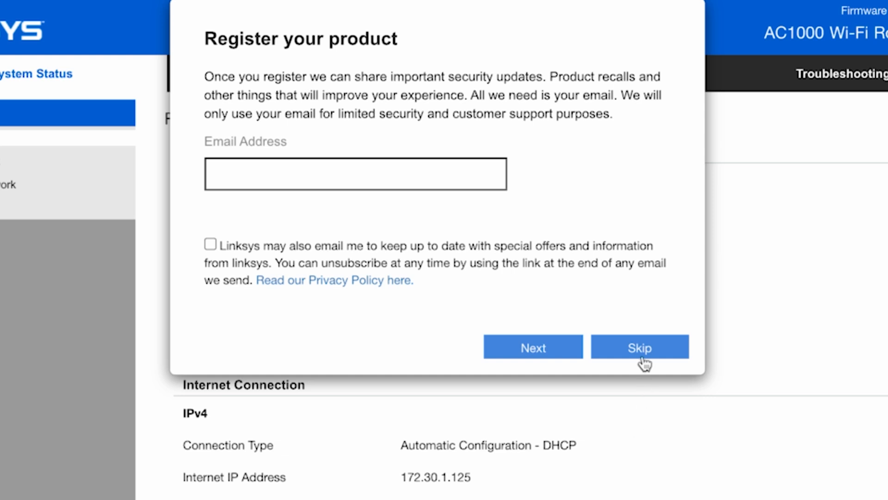
Step: Skip product registration and confirm the router firmware is up to date
{"action": "left_click", "coordinate": [639, 346]}
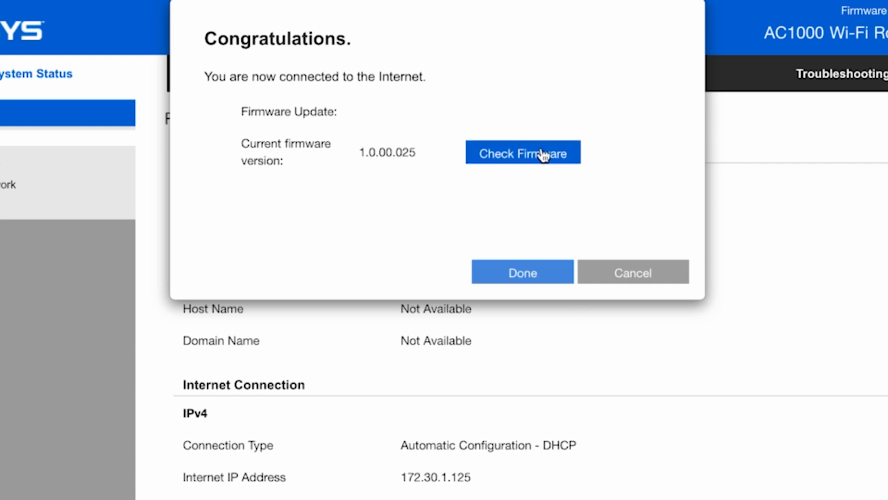
{"action": "left_click", "coordinate": [522, 153]}
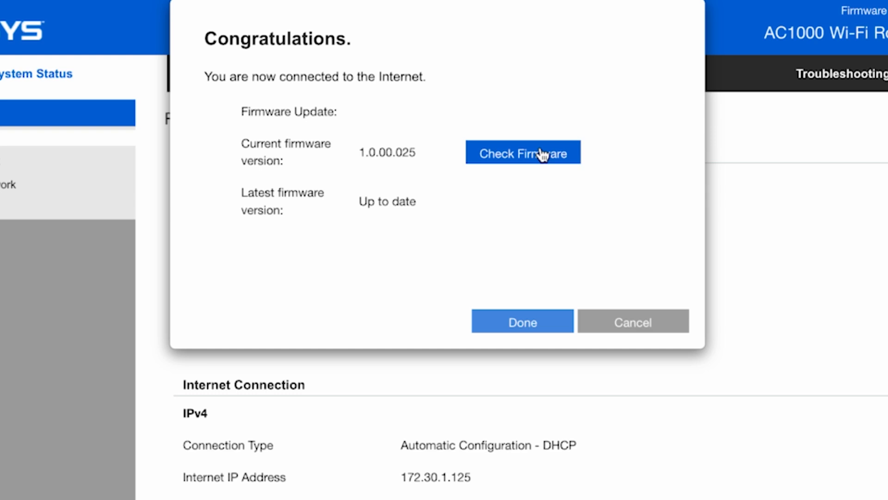
{"action": "left_click", "coordinate": [521, 321]}
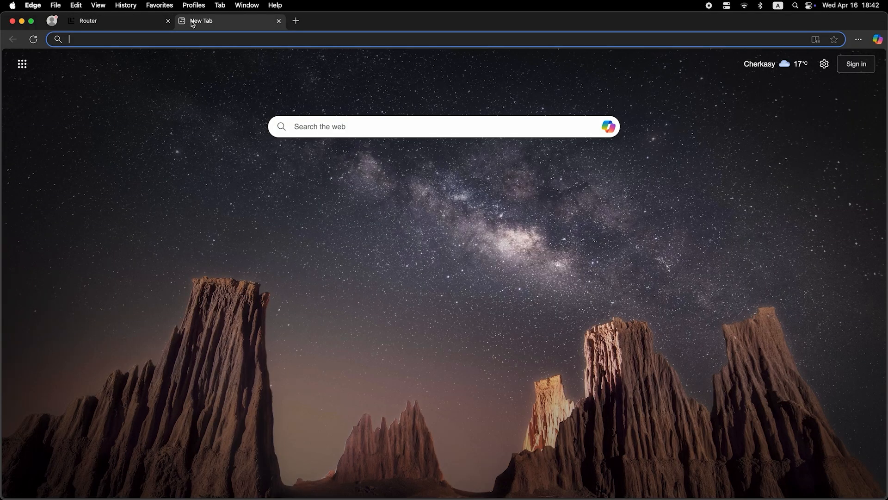
Step: Search 'fdfdf' in the new tab, see it time out, and return to the router page
{"action": "type", "text": "fdfdf"}
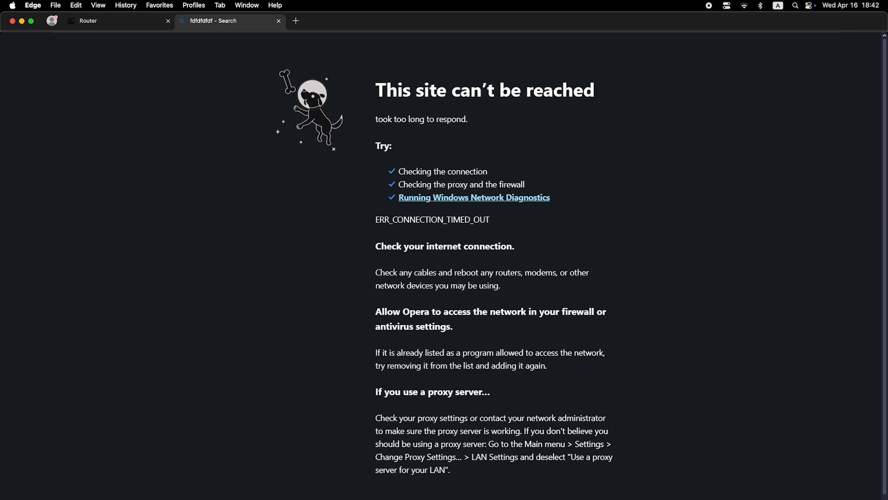
{"action": "left_click", "coordinate": [114, 21]}
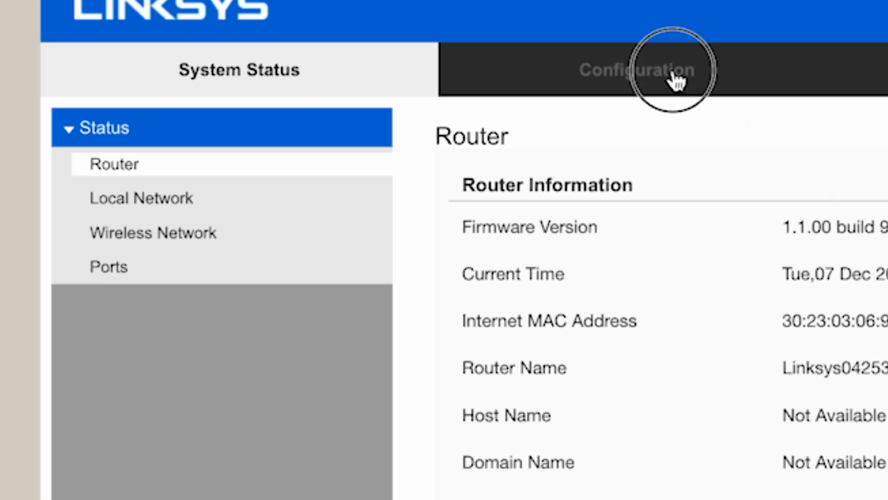
Step: In WAN Setup, preview Static IP, PPPoE and PPTP, then save Automatic Configuration - DHCP
{"action": "left_click", "coordinate": [637, 70]}
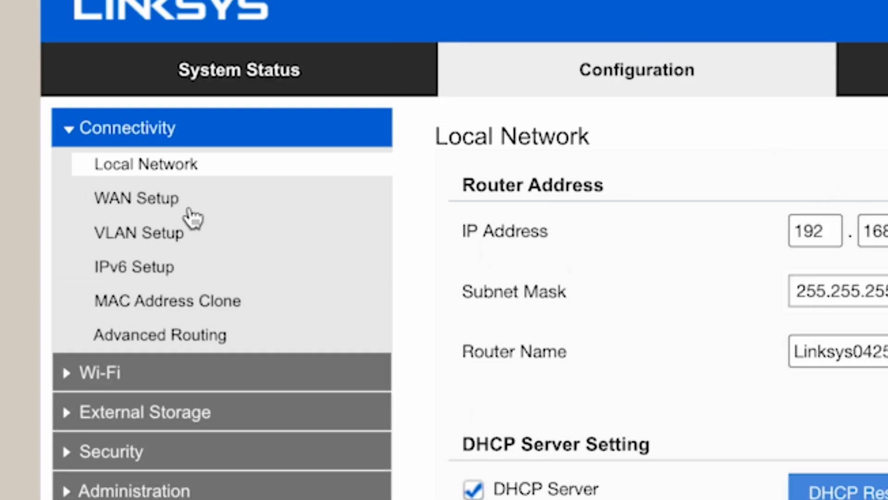
{"action": "left_click", "coordinate": [136, 197]}
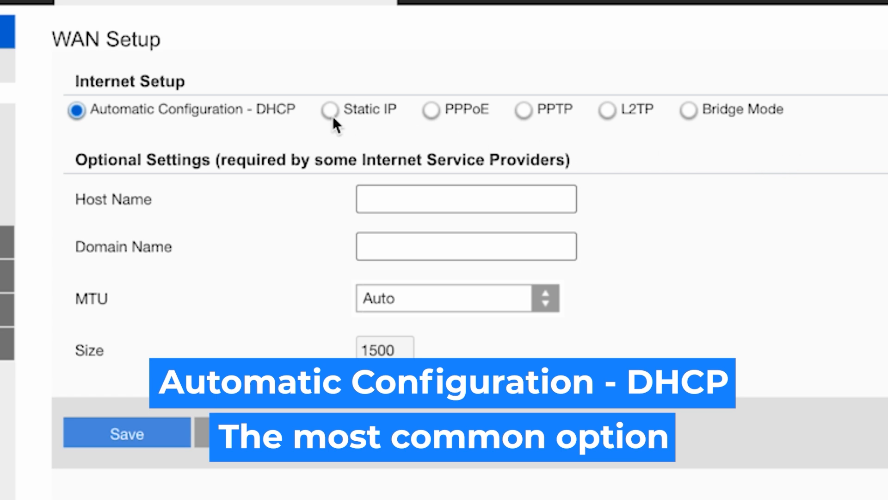
{"action": "left_click", "coordinate": [329, 109]}
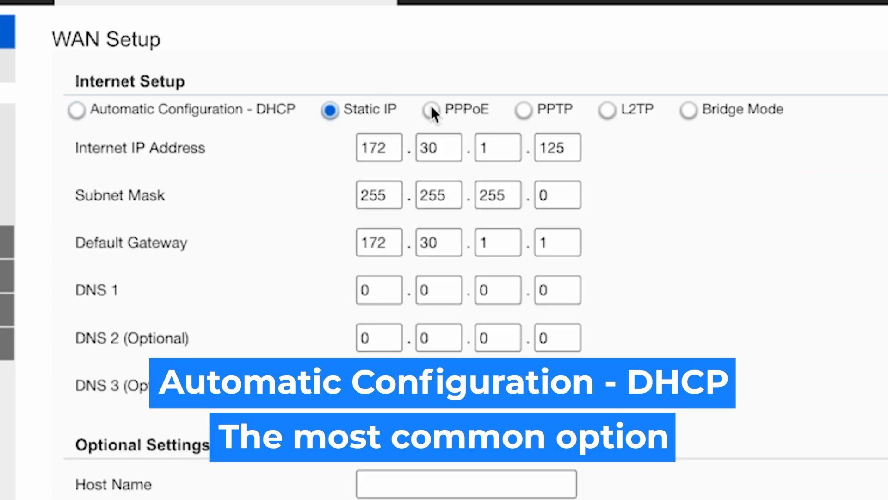
{"action": "left_click", "coordinate": [431, 109]}
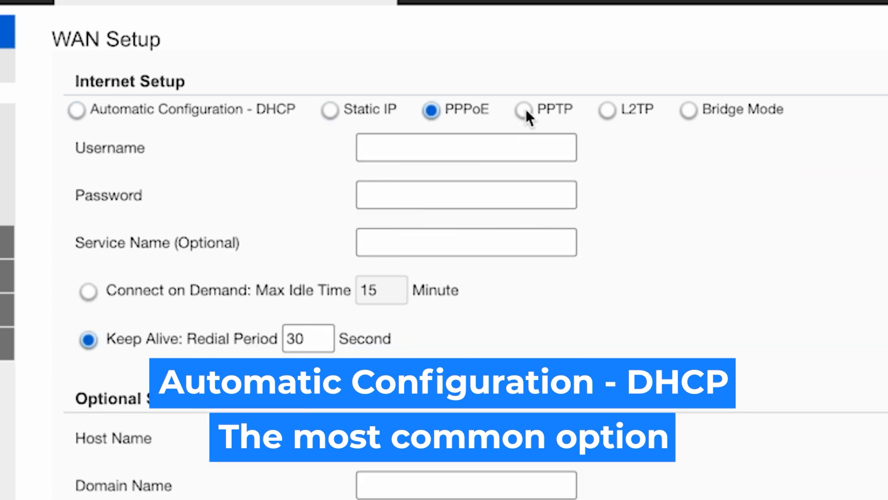
{"action": "left_click", "coordinate": [527, 109]}
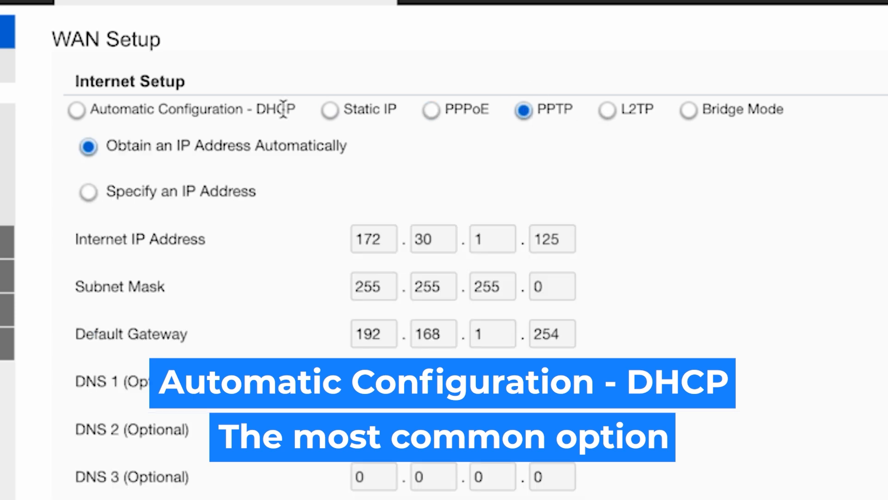
{"action": "mouse_move", "coordinate": [76, 118]}
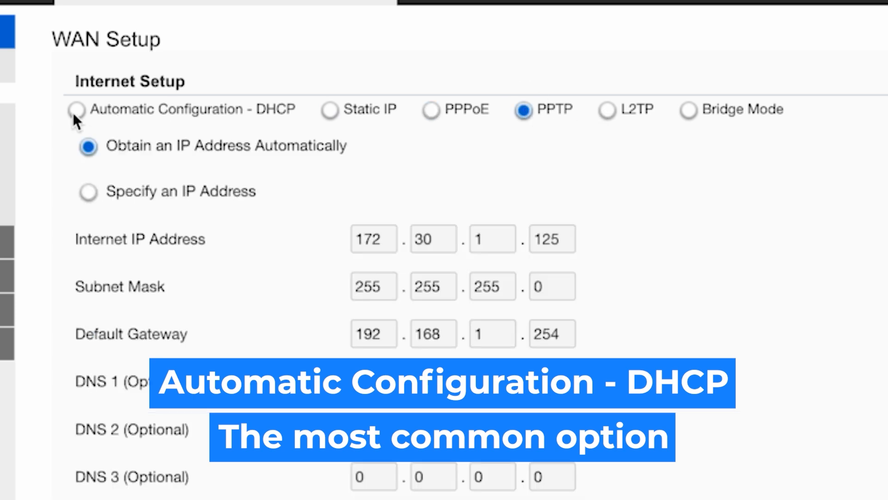
{"action": "left_click", "coordinate": [75, 108]}
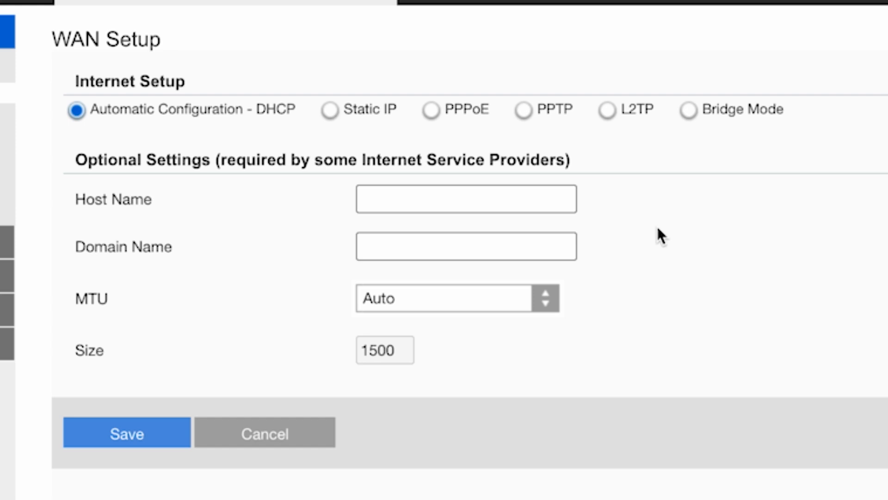
{"action": "left_click", "coordinate": [126, 432]}
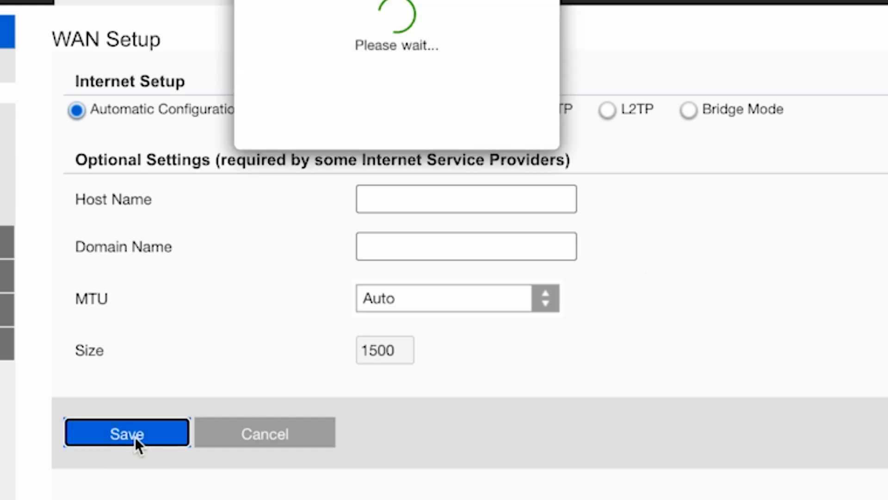
{"action": "left_click", "coordinate": [127, 433]}
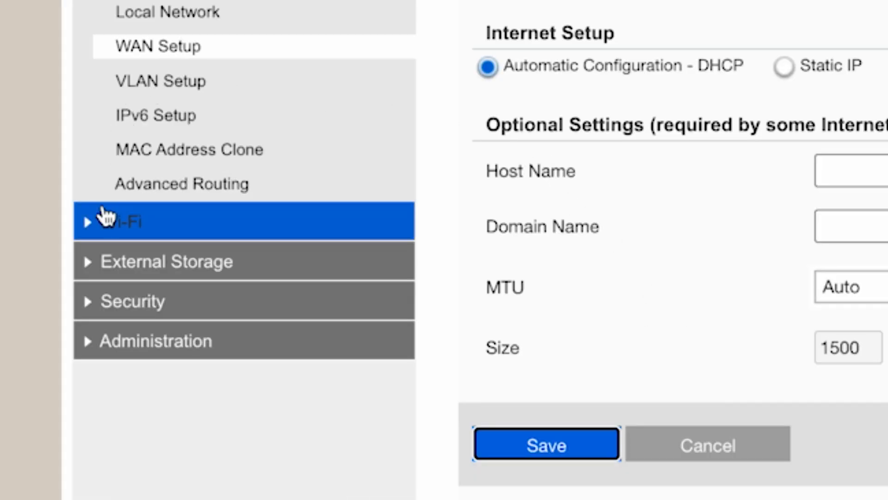
Step: In Basic Wireless Settings, edit the 5 GHz and 2.4 GHz network names
{"action": "left_click", "coordinate": [124, 221]}
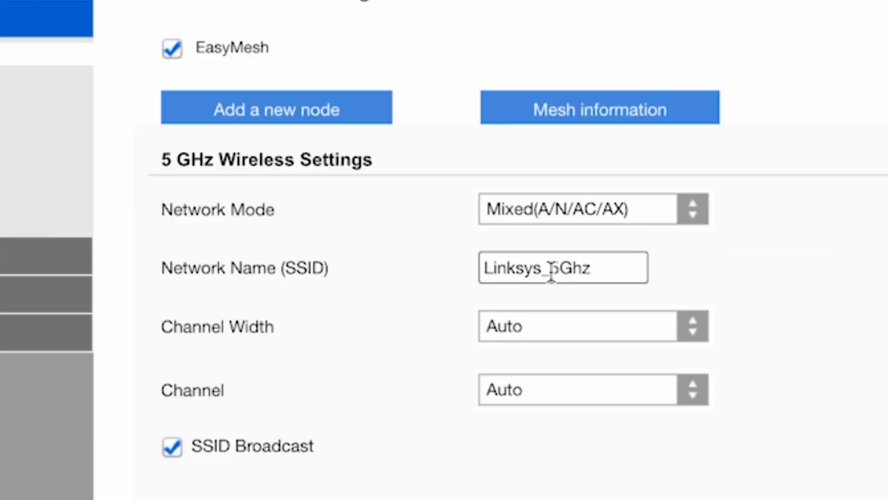
{"action": "double_click", "coordinate": [563, 267]}
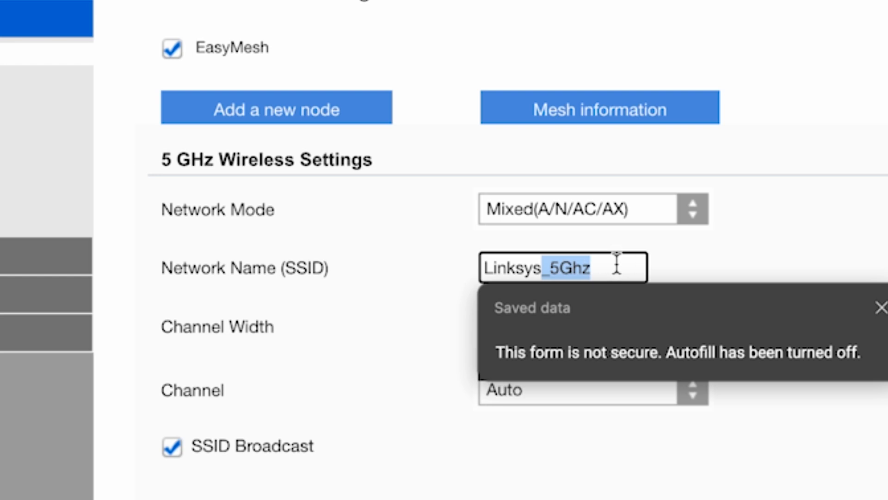
{"action": "scroll", "scroll_direction": "down", "scroll_amount": 3}
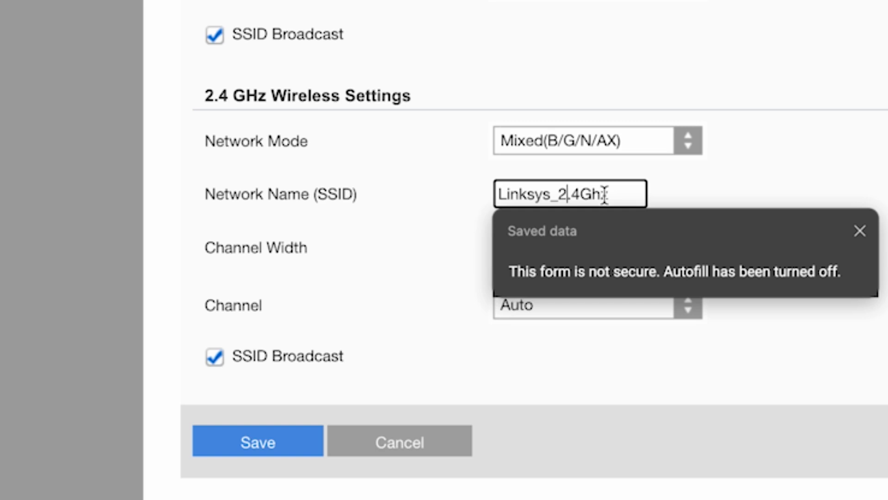
{"action": "left_click", "coordinate": [257, 442]}
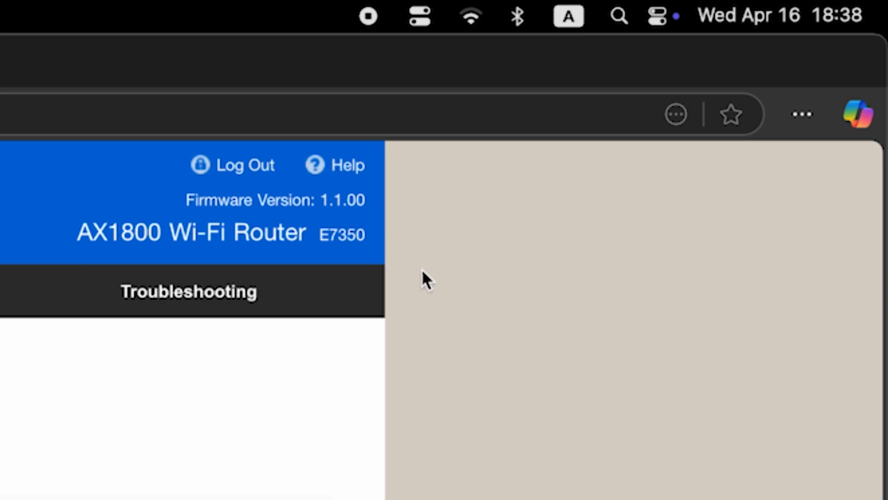
{"action": "left_click", "coordinate": [469, 15]}
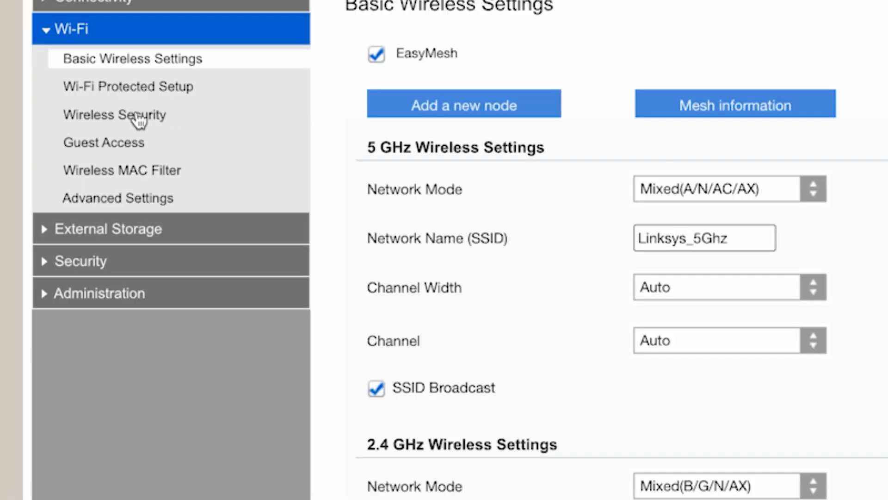
{"action": "left_click", "coordinate": [114, 114]}
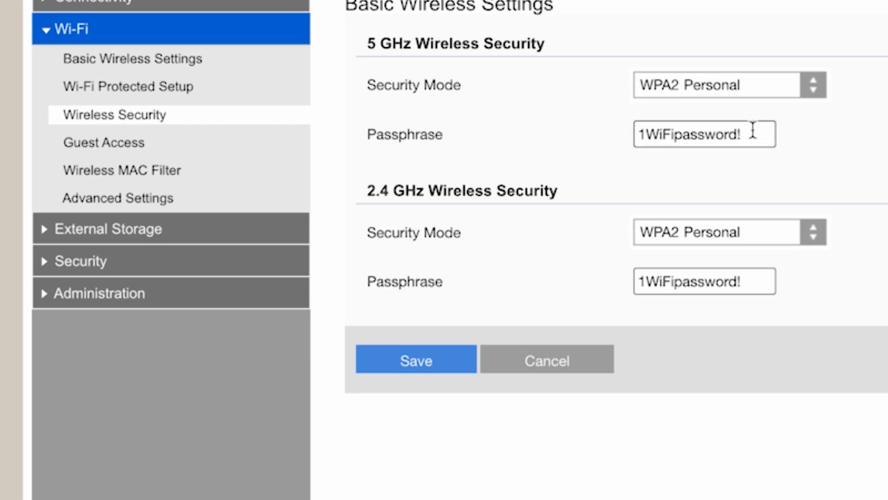
{"action": "left_click", "coordinate": [704, 134]}
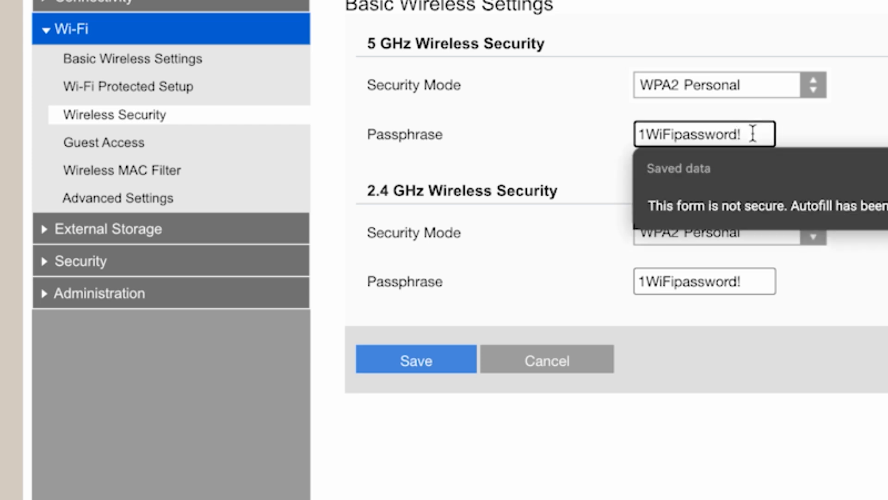
{"action": "left_click", "coordinate": [703, 282]}
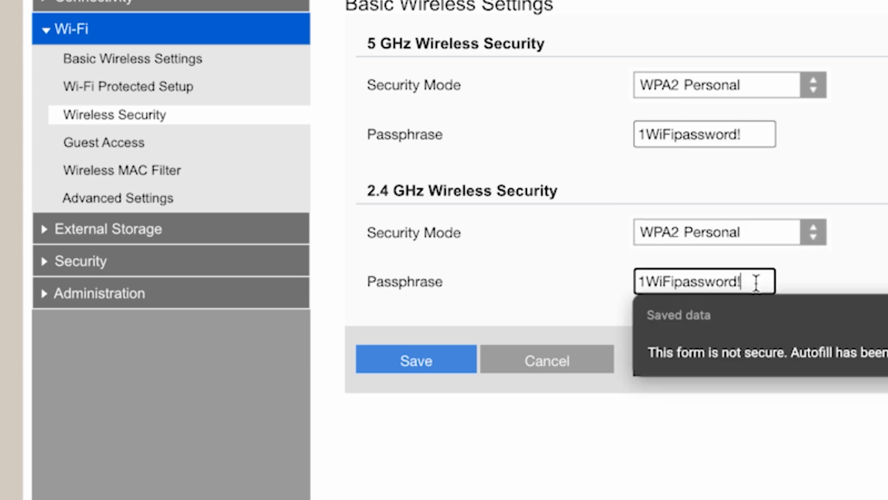
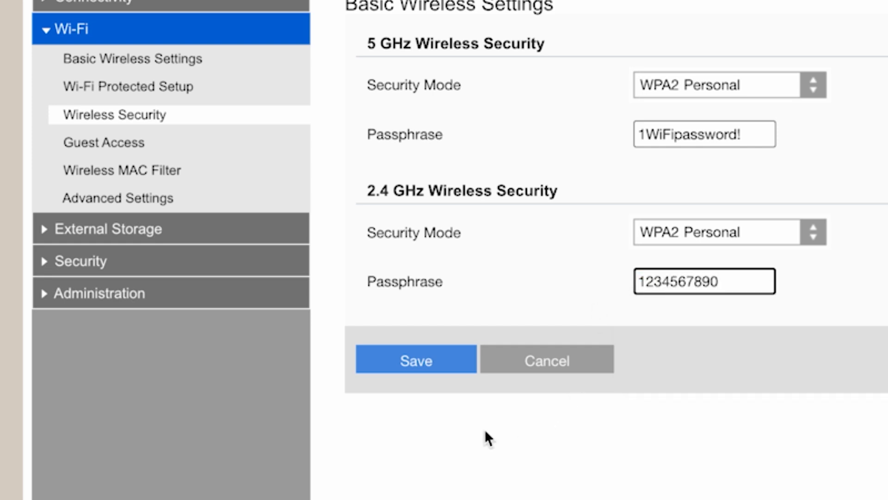
{"action": "left_click", "coordinate": [415, 359]}
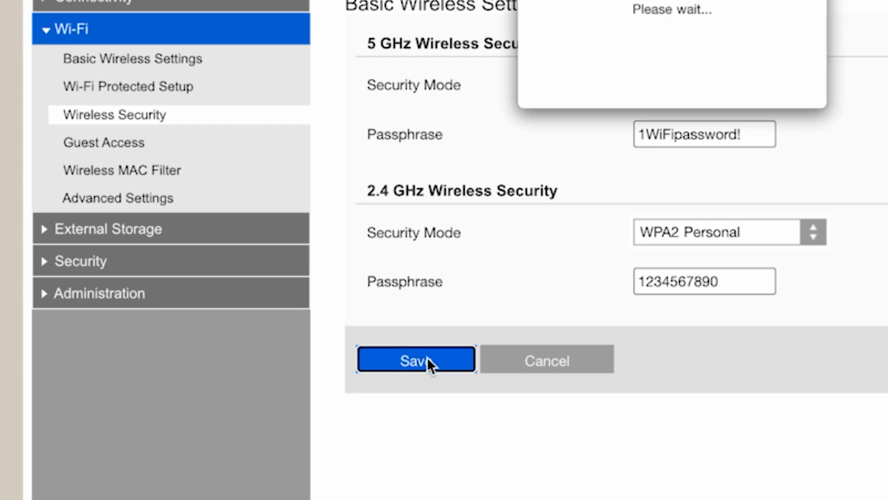
{"action": "left_click", "coordinate": [416, 358]}
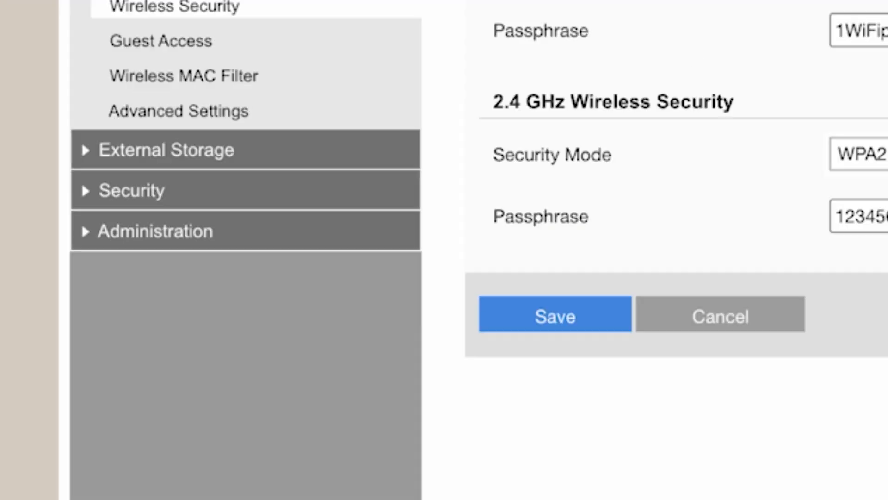
Step: Restart the router from Administration > Device Reset and confirm the reboot
{"action": "left_click", "coordinate": [155, 231]}
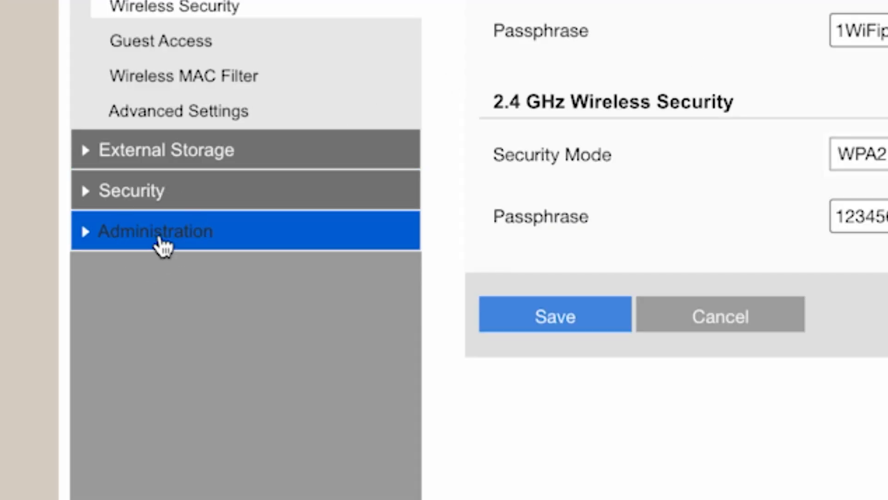
{"action": "left_click", "coordinate": [154, 230]}
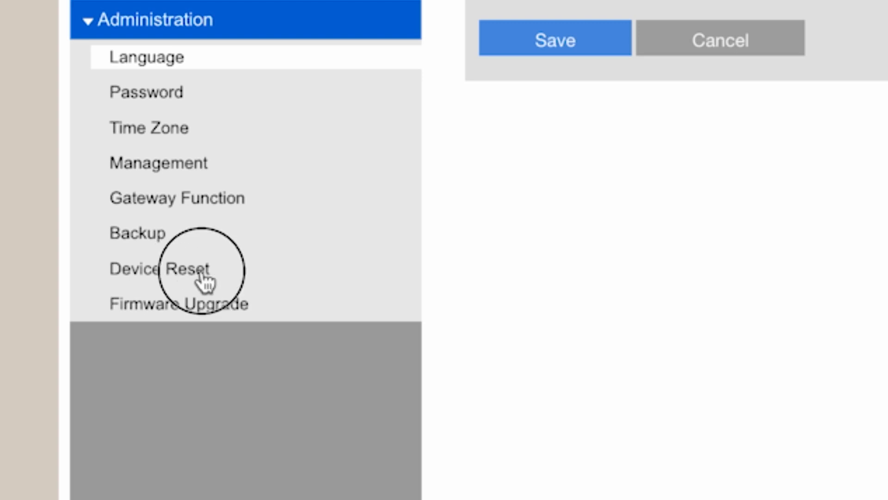
{"action": "left_click", "coordinate": [160, 268]}
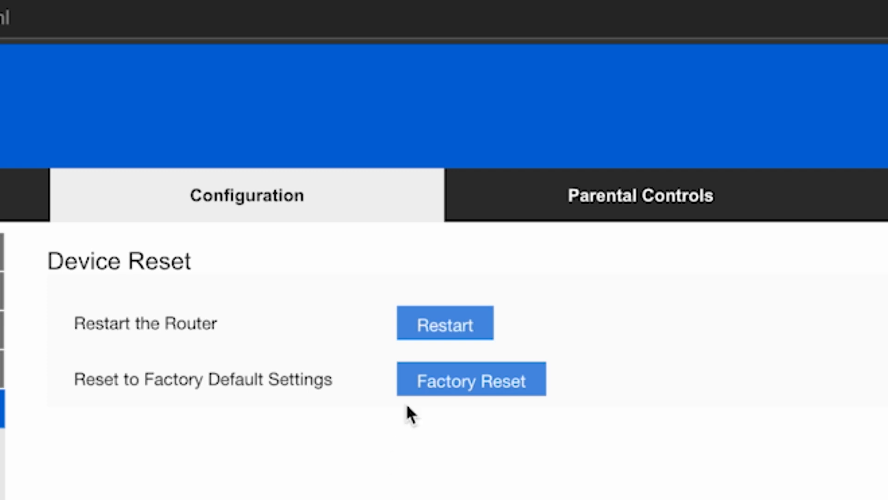
{"action": "left_click", "coordinate": [445, 323]}
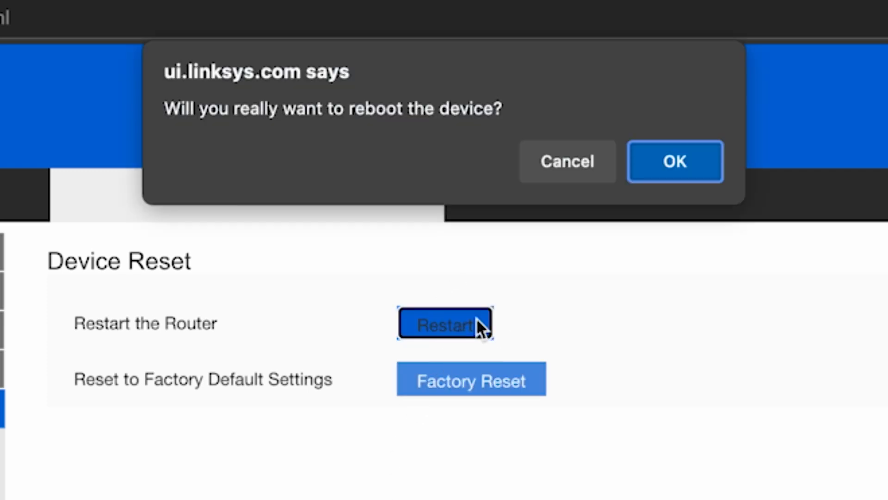
{"action": "left_click", "coordinate": [674, 161]}
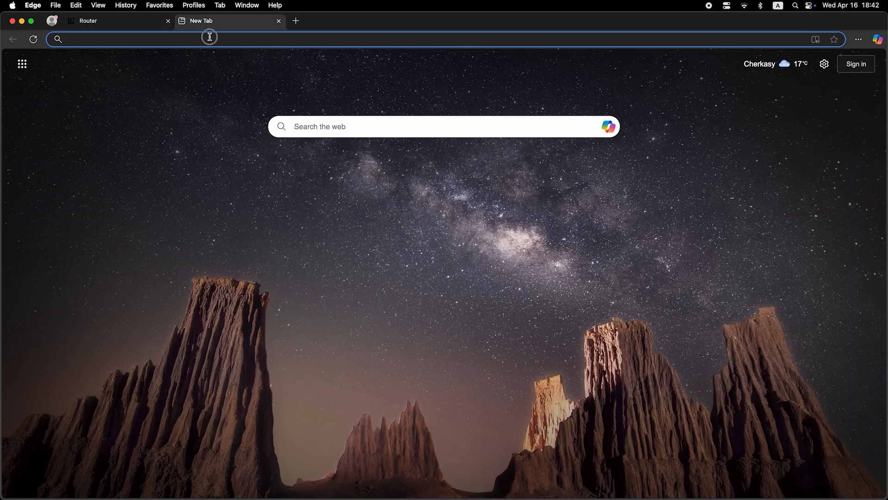
Step: Type a test query 'fdfdfdfdf' into the new tab's address bar
{"action": "type", "text": "fdfdfdfdf"}
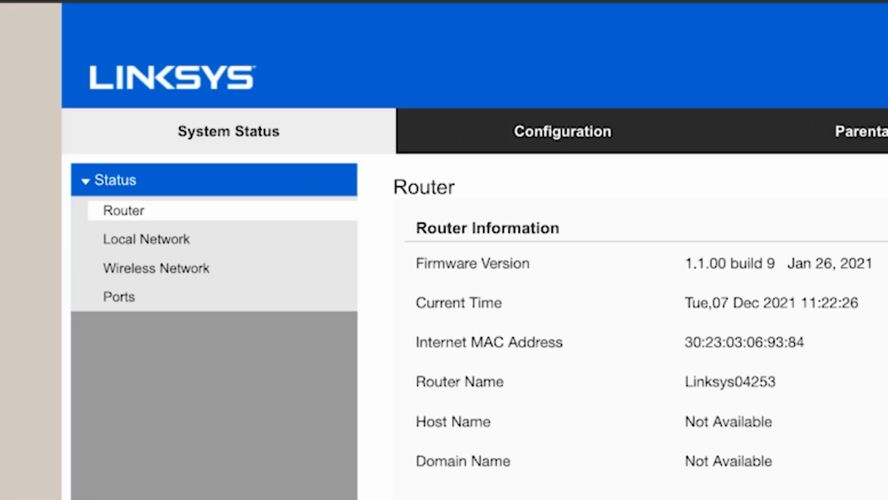
Step: Enable MAC Address Clone with this PC's address 98:9E:63:48:90:58 and save
{"action": "left_click", "coordinate": [563, 131]}
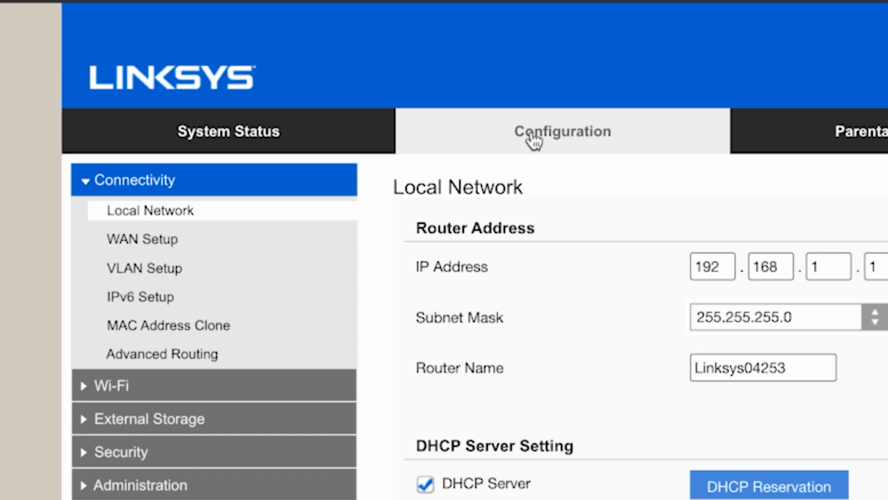
{"action": "mouse_move", "coordinate": [209, 333]}
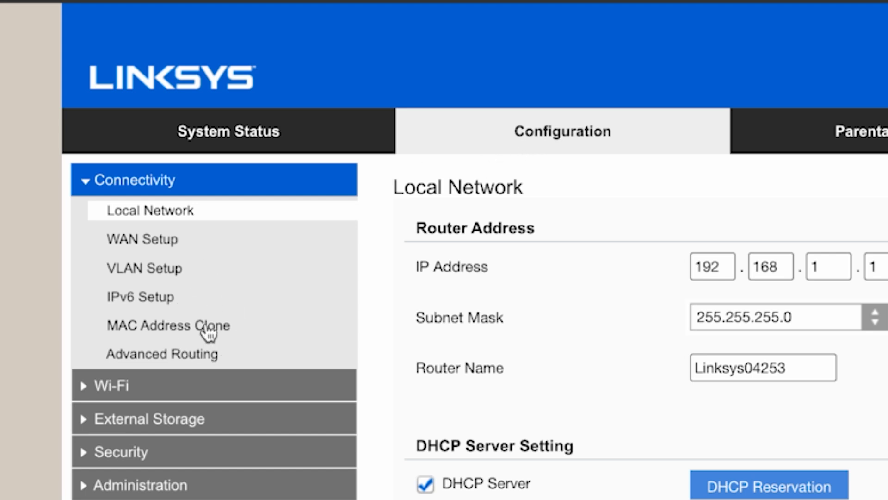
{"action": "left_click", "coordinate": [167, 325]}
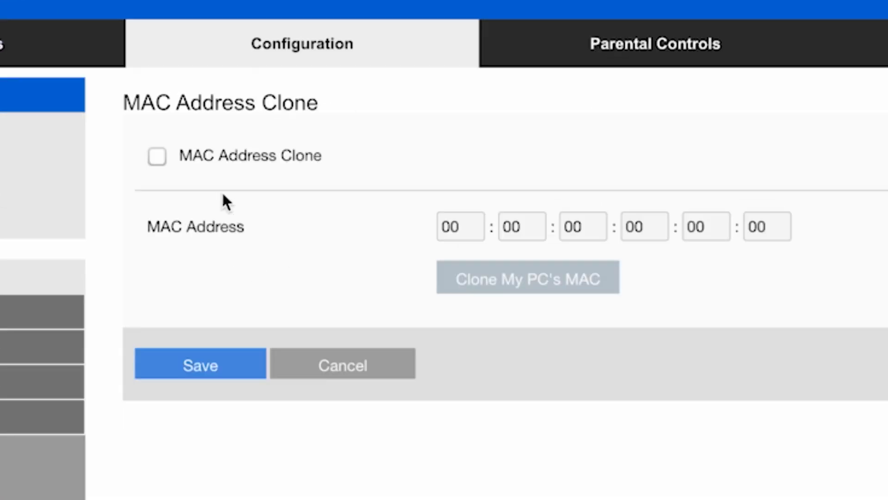
{"action": "left_click", "coordinate": [157, 156]}
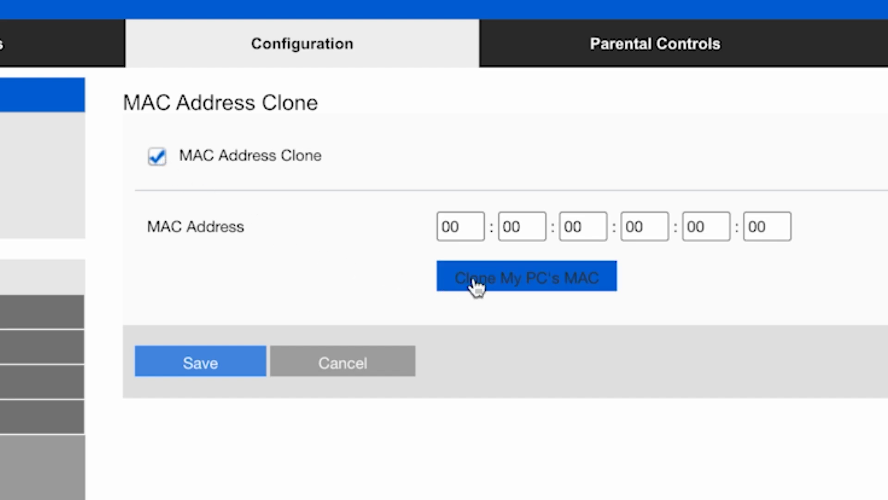
{"action": "left_click", "coordinate": [525, 277]}
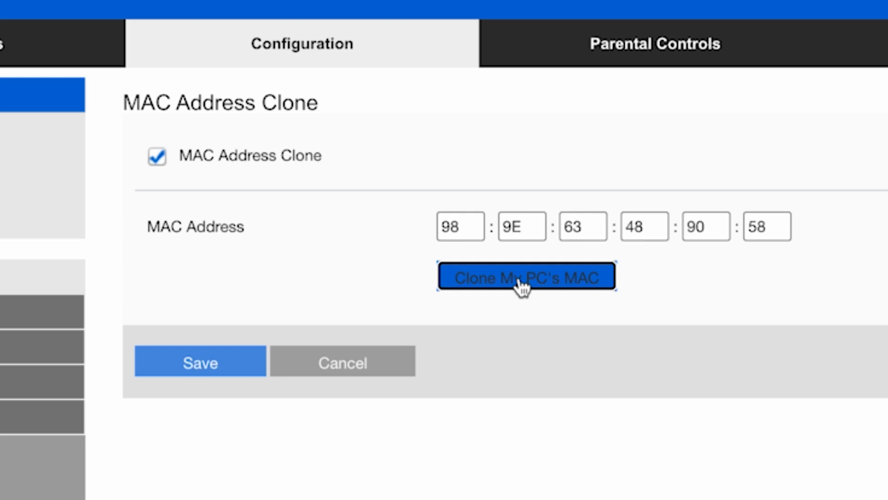
{"action": "left_click", "coordinate": [526, 277]}
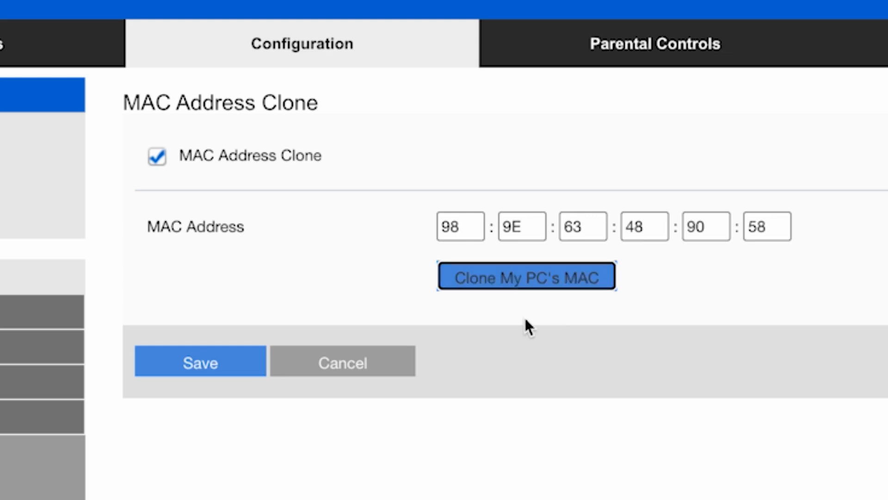
{"action": "left_click", "coordinate": [200, 361]}
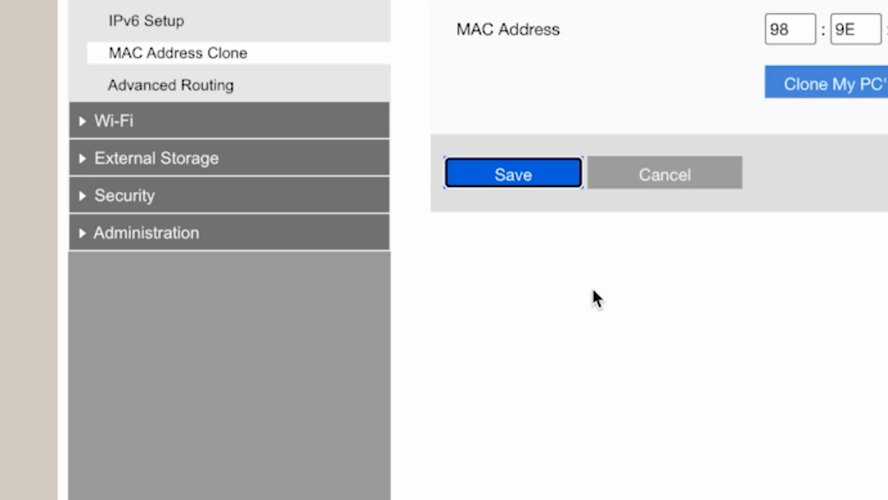
{"action": "mouse_move", "coordinate": [146, 233]}
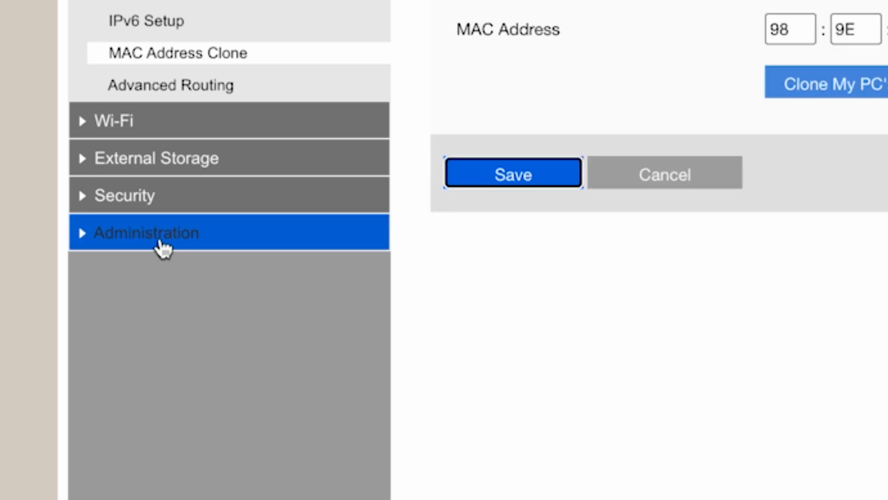
Step: Restart the router from Administration > Device Reset and confirm the reboot
{"action": "left_click", "coordinate": [146, 232]}
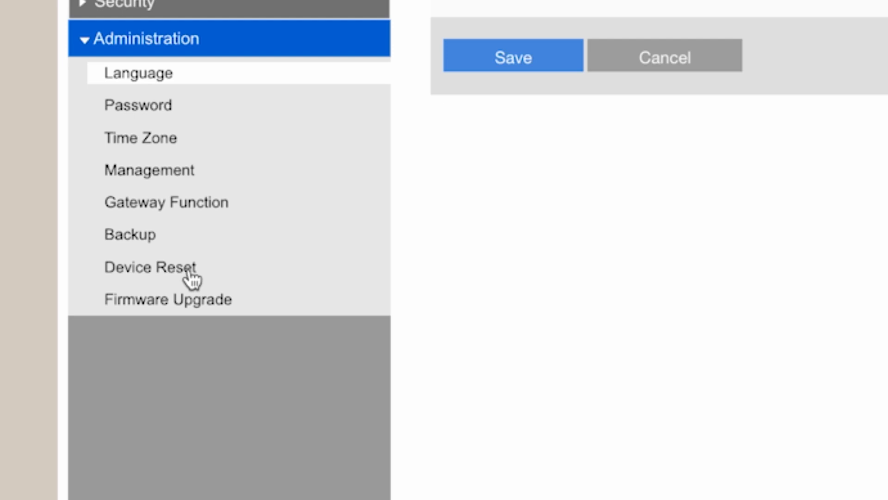
{"action": "left_click", "coordinate": [149, 267]}
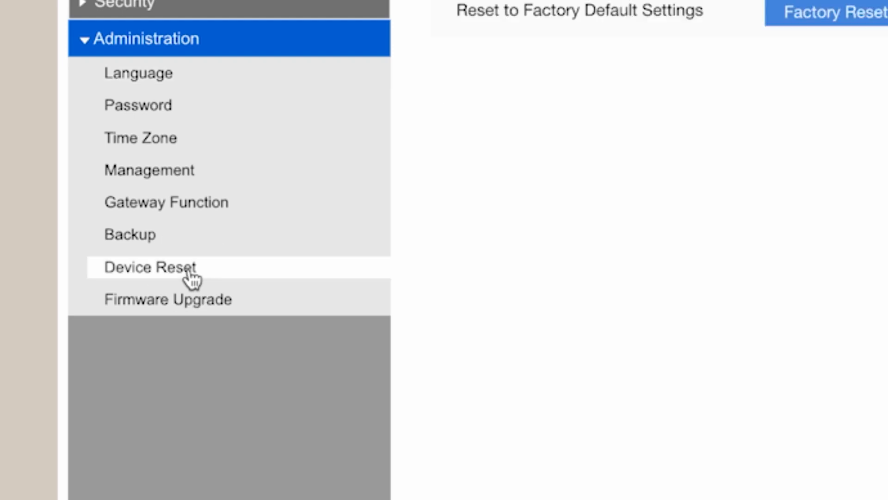
{"action": "left_click", "coordinate": [150, 266]}
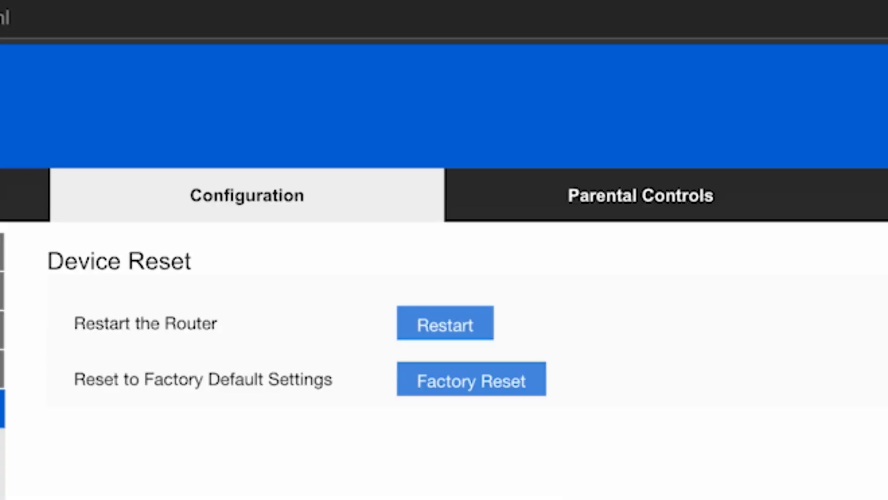
{"action": "left_click", "coordinate": [445, 323]}
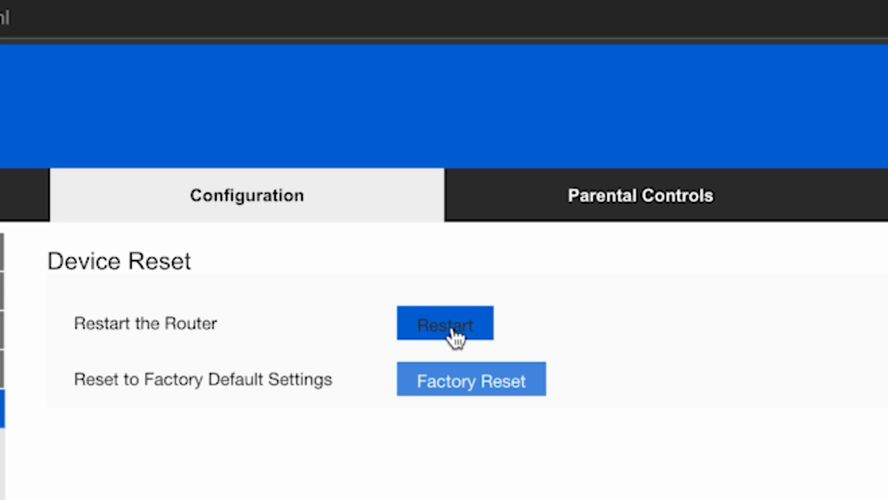
{"action": "left_click", "coordinate": [444, 323]}
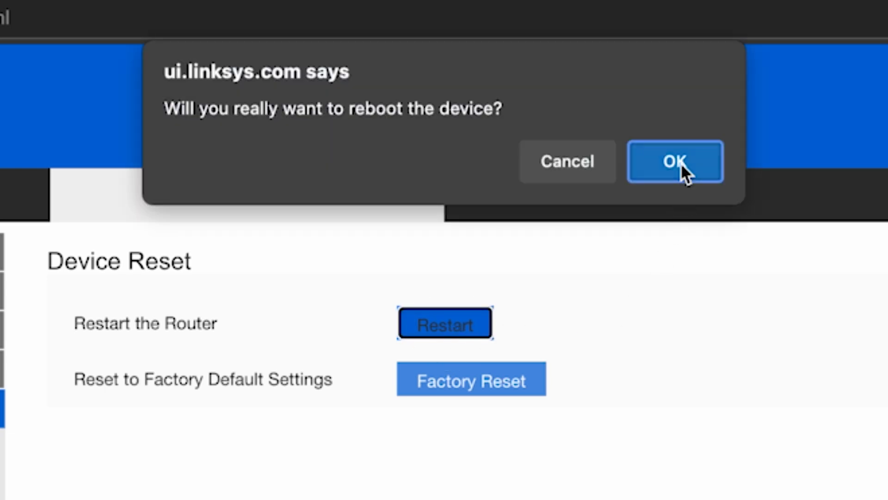
{"action": "left_click", "coordinate": [674, 161]}
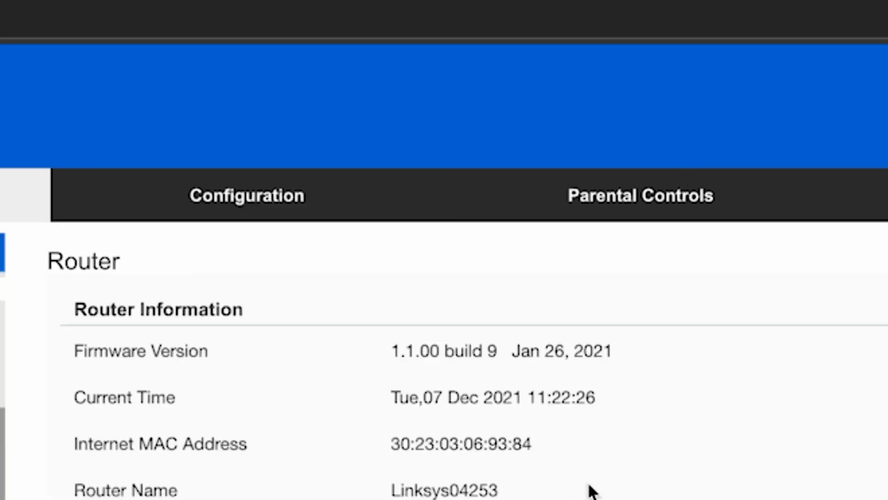
Step: Return to the new Edge tab and type the test query 'ffdfdf'
{"action": "left_click", "coordinate": [294, 21]}
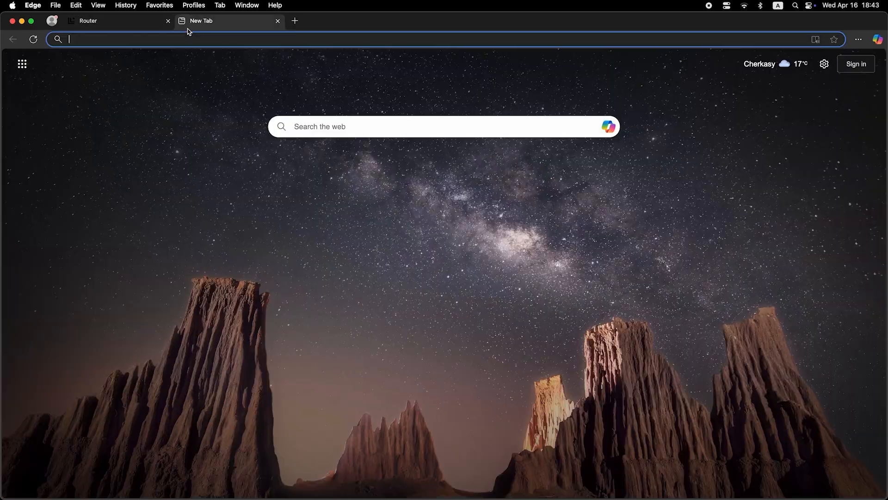
{"action": "type", "text": "ffdfdf"}
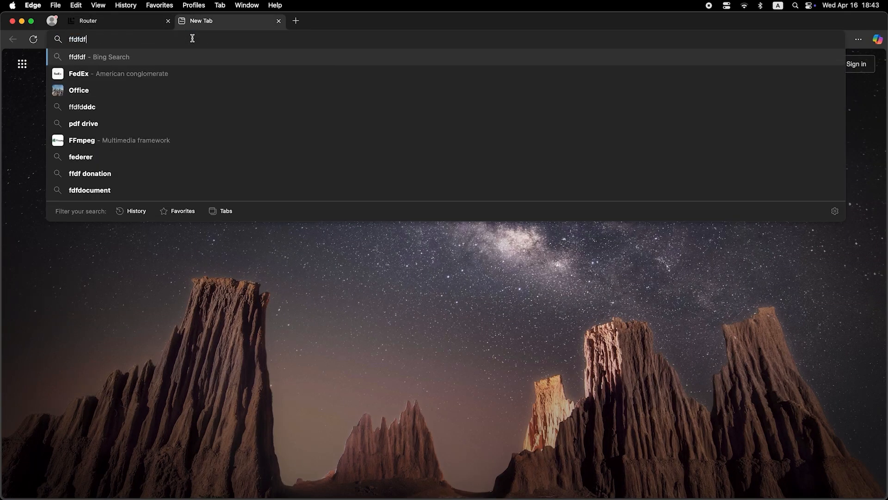